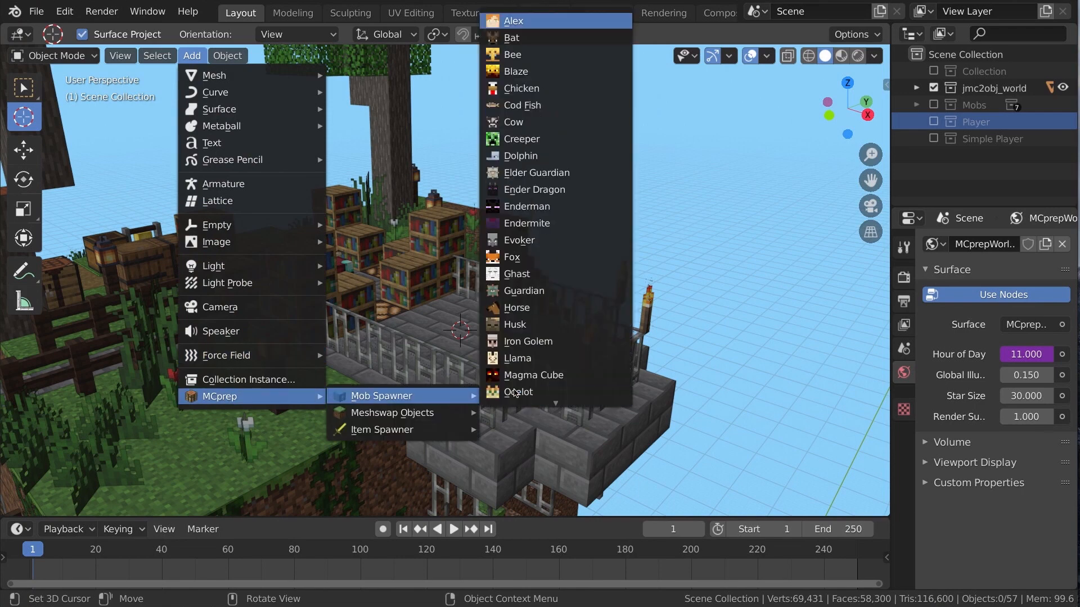
Step: Spawn the Alex rigged mob from MCprep's Mob Spawner into the library scene
click(514, 21)
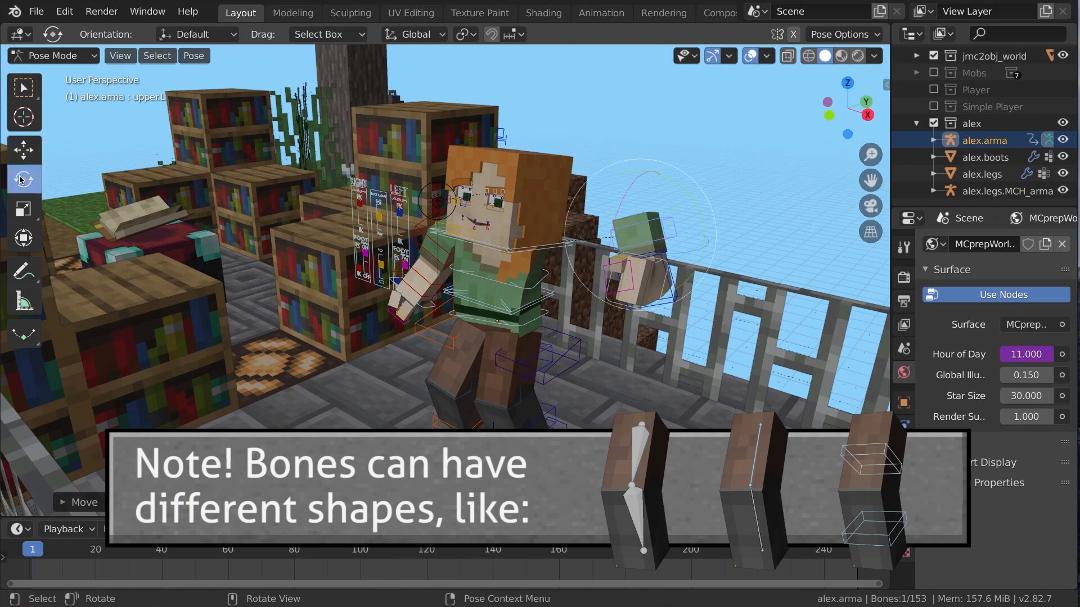
Step: Select the Rotate tool to rotate a bone on Alex's posed armature
click(22, 208)
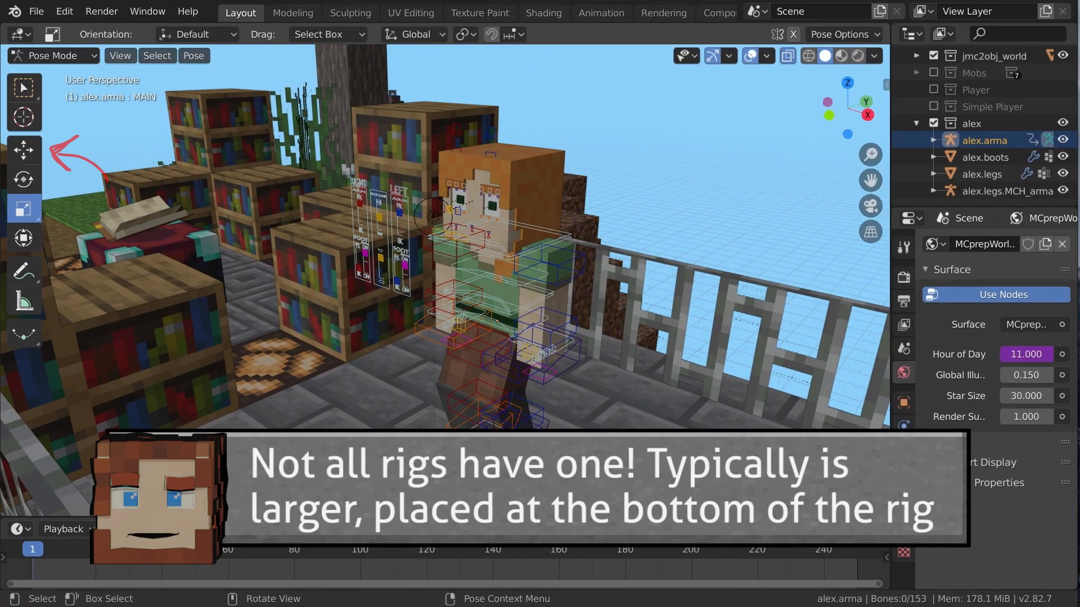
Step: Switch to the Move tool for repositioning bones instead of scaling
click(24, 150)
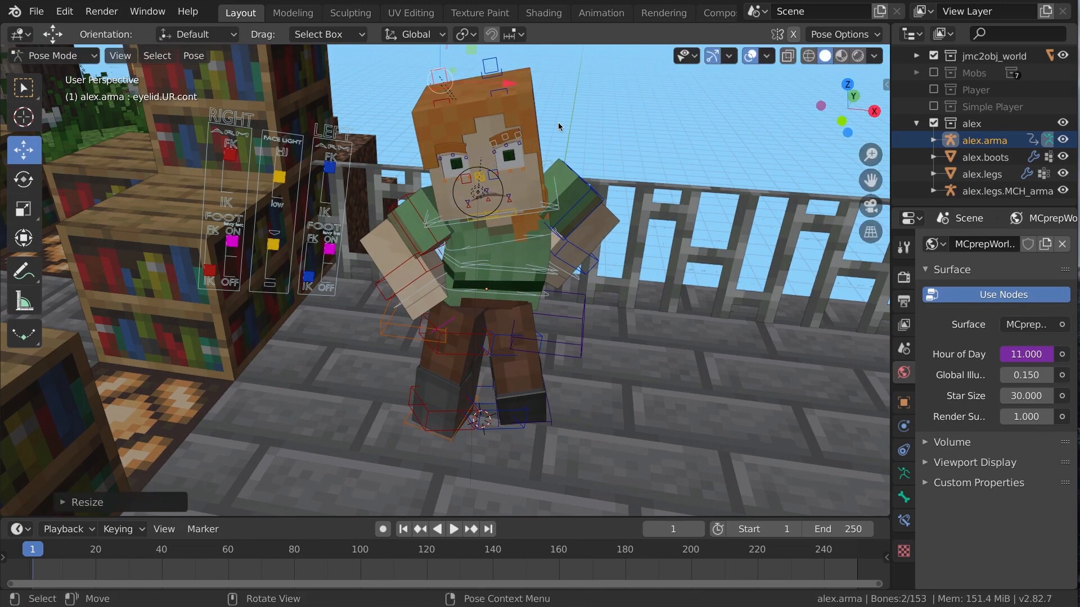
Step: Grab-move the right foot IK control, then switch the rig to Object Mode
key(g)
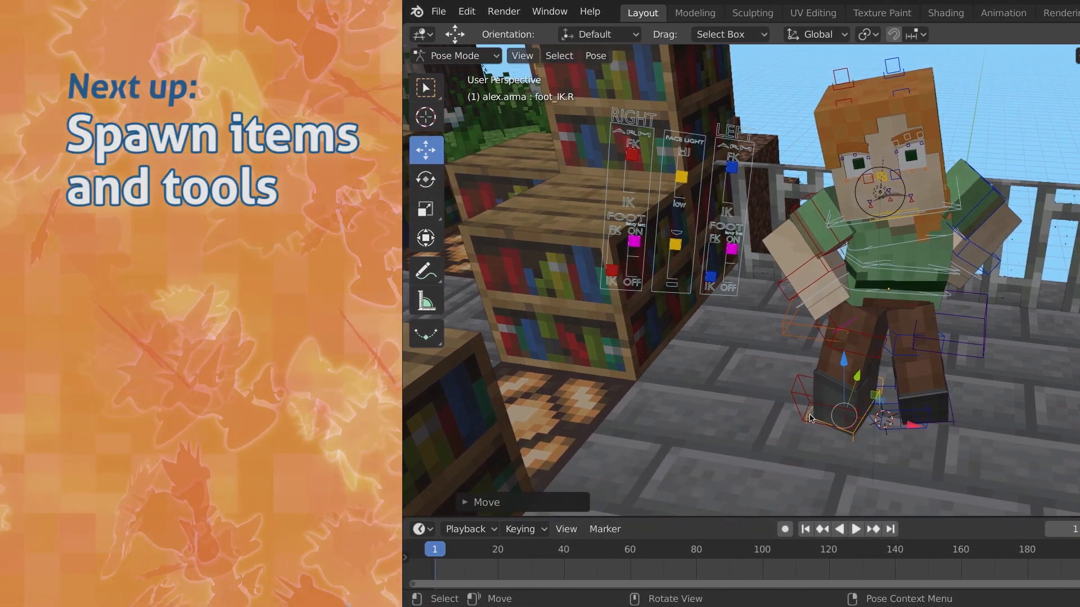
click(454, 56)
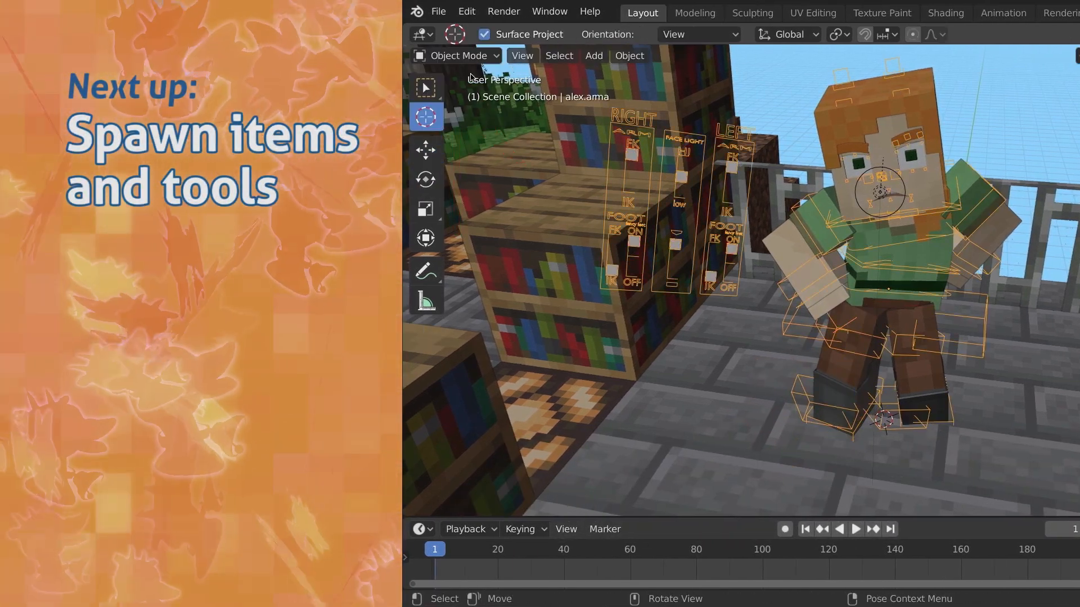